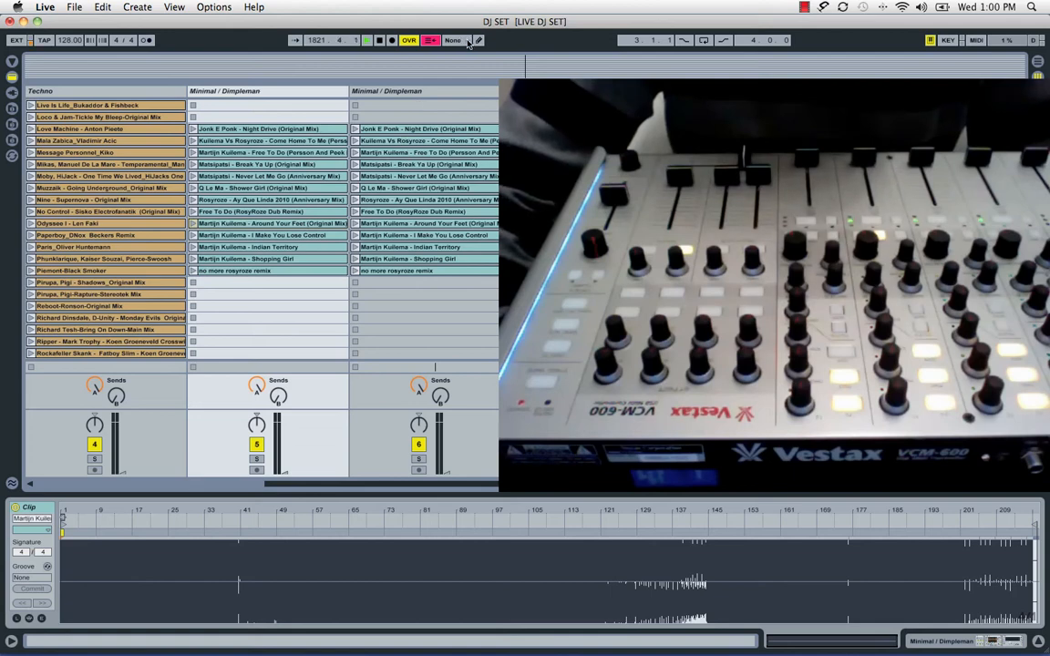
Set the global launch quantization to four bars from the control-bar menu
{"action": "left_click", "coordinate": [452, 41]}
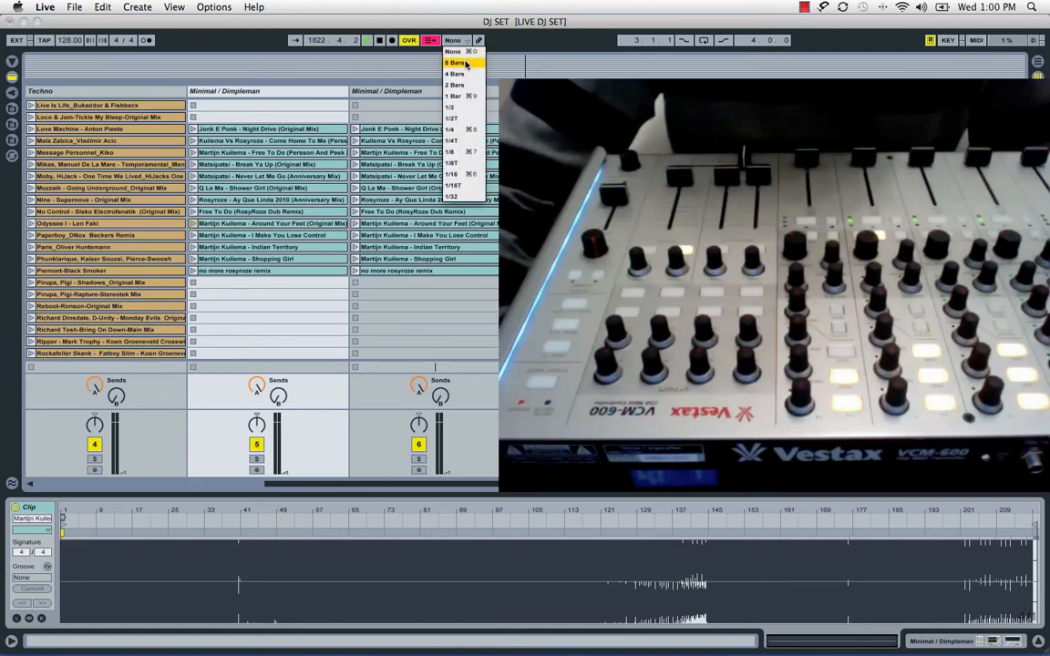
{"action": "left_click", "coordinate": [456, 62]}
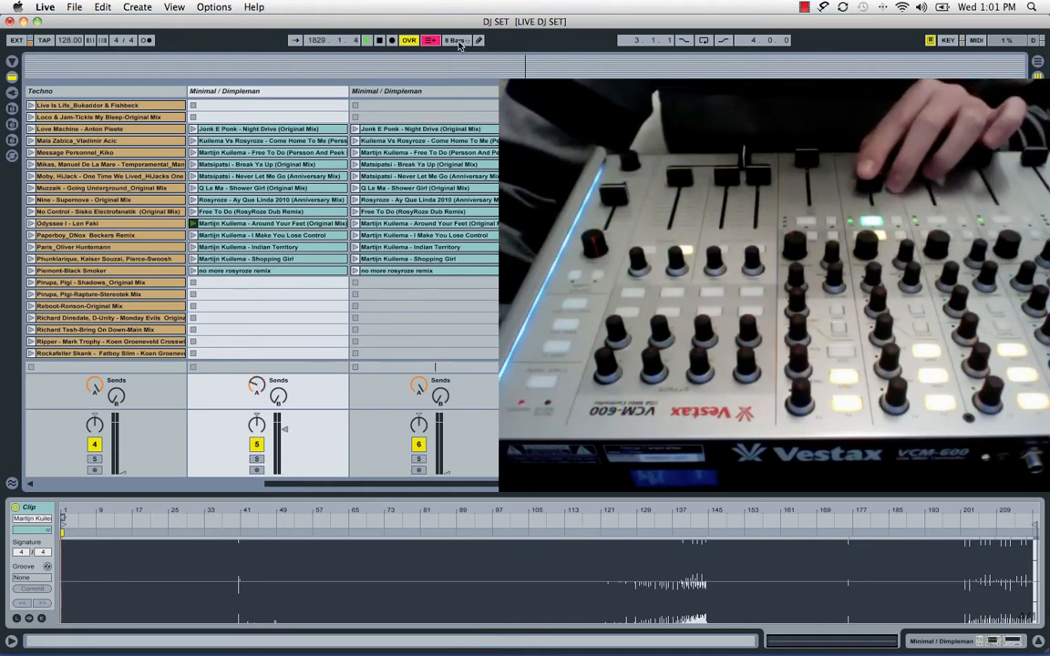
{"action": "left_click", "coordinate": [455, 40]}
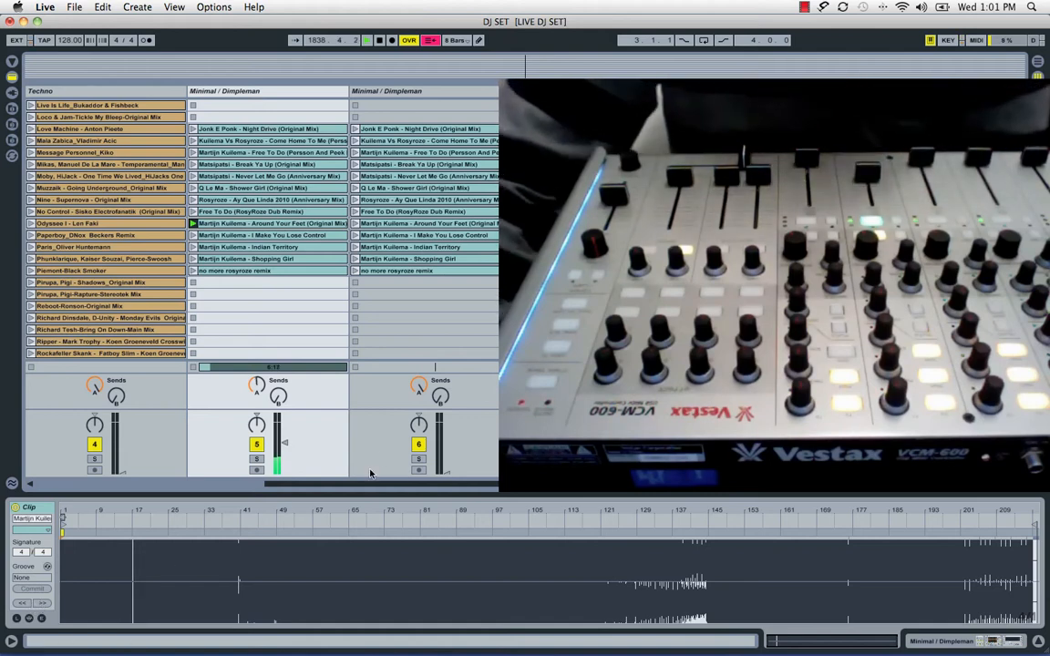
Choose a different global launch quantization length from the menu
{"action": "left_click", "coordinate": [456, 40]}
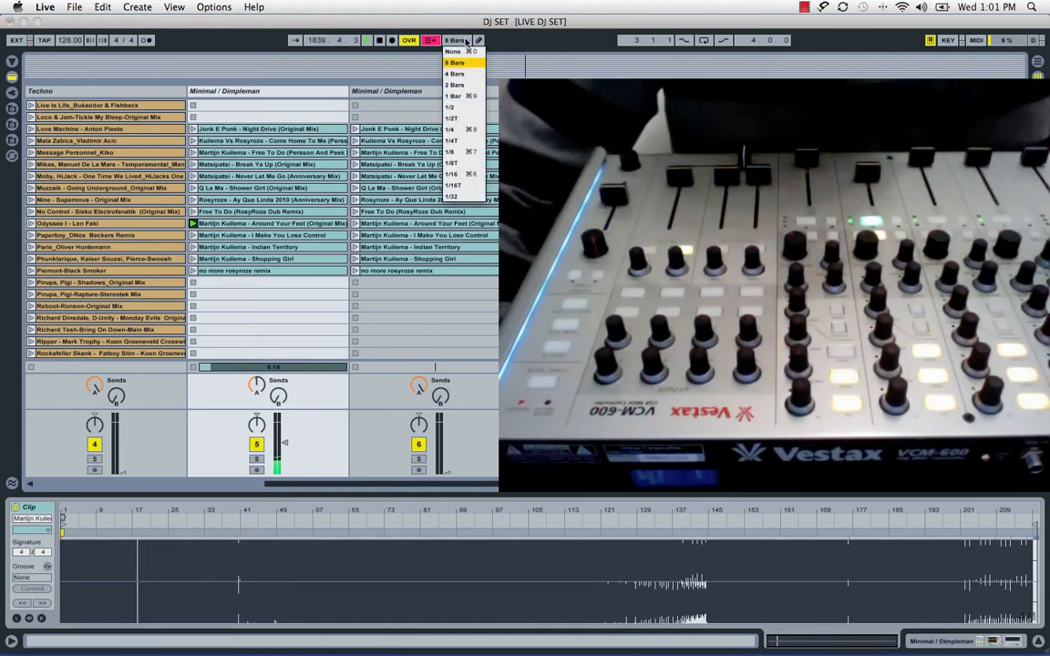
{"action": "left_click", "coordinate": [454, 51]}
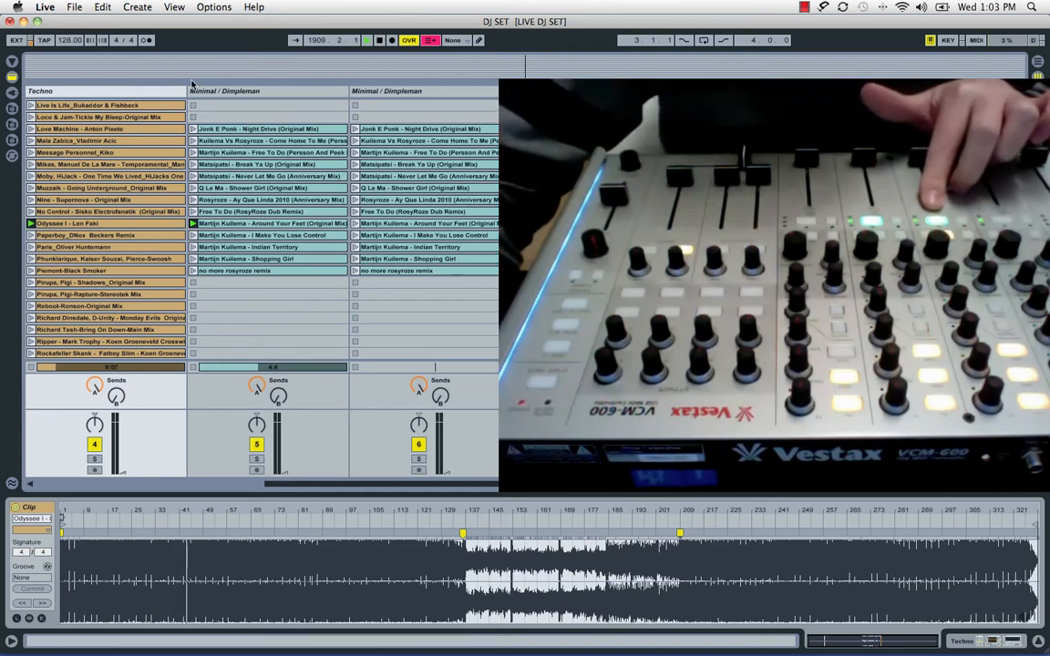
Set global launch quantization to None while the Techno clip keeps playing
{"action": "left_click", "coordinate": [456, 40]}
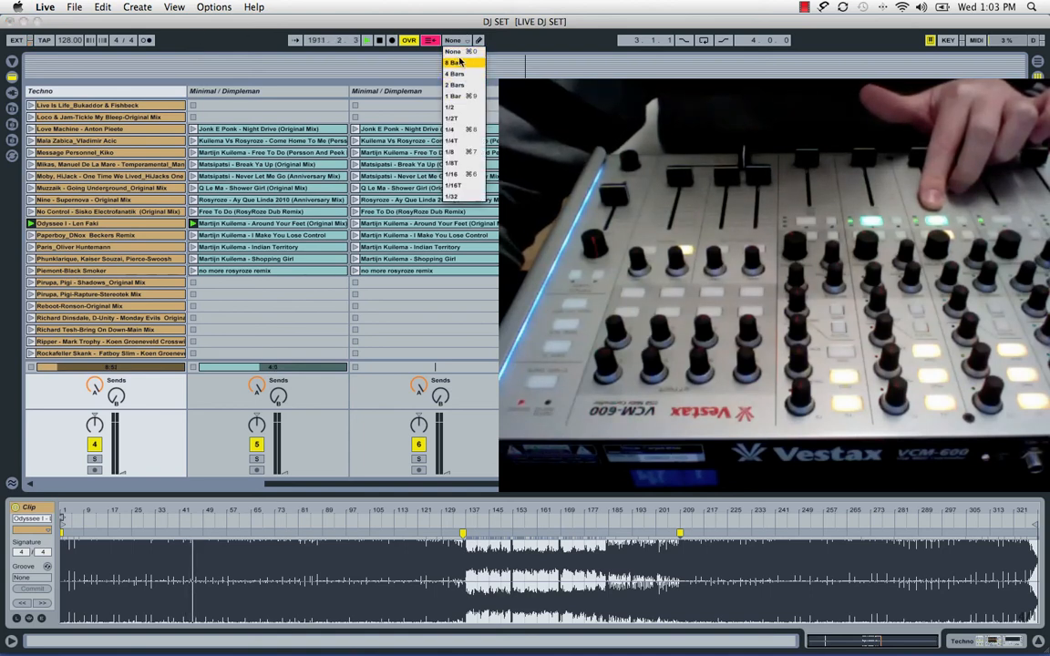
{"action": "left_click", "coordinate": [452, 51]}
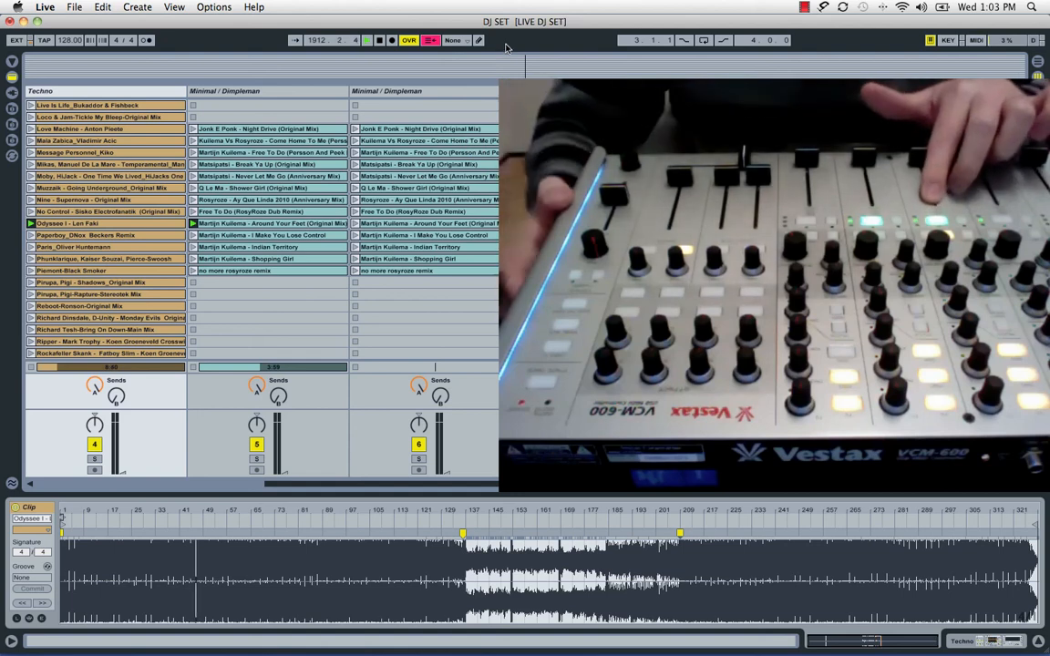